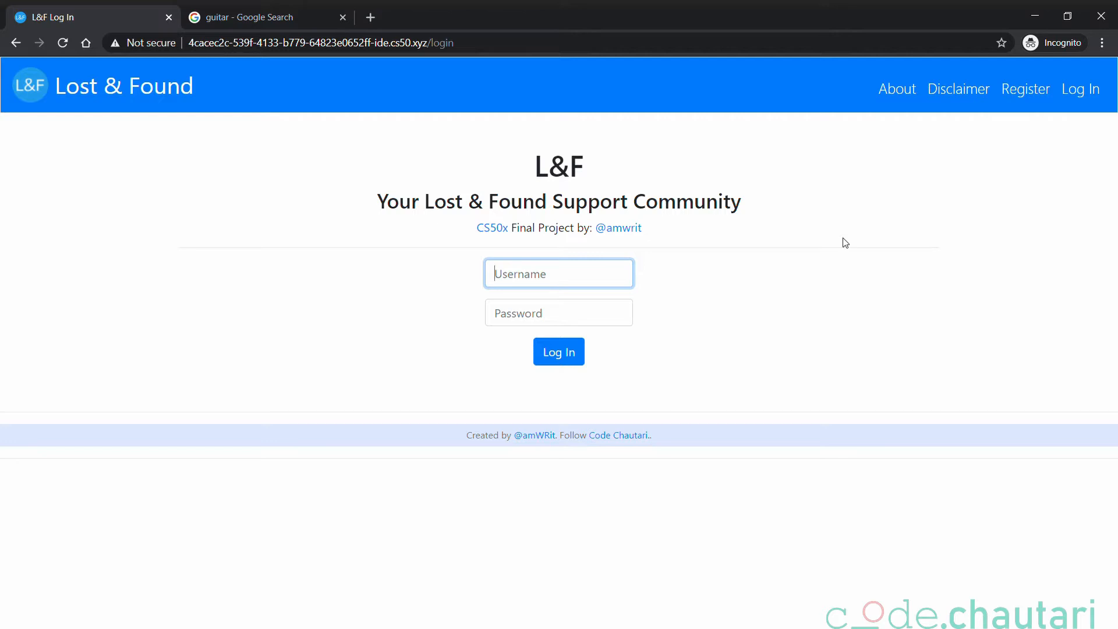
Log in as david and scroll through the feed of lost and found posts.
{"action": "type", "text": "david"}
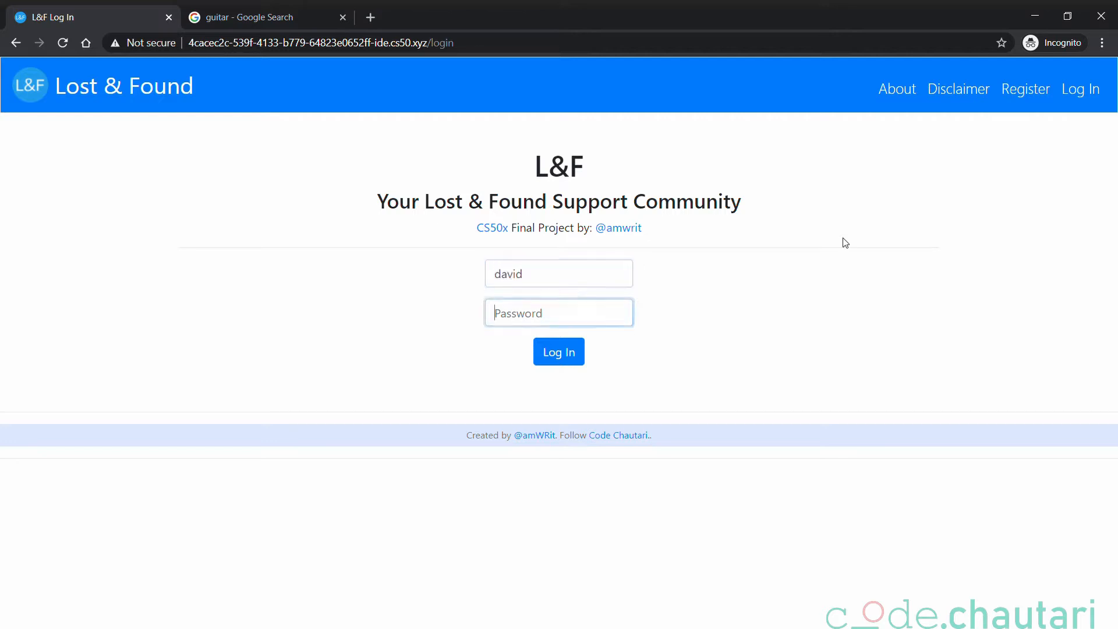
{"action": "left_click", "coordinate": [559, 351]}
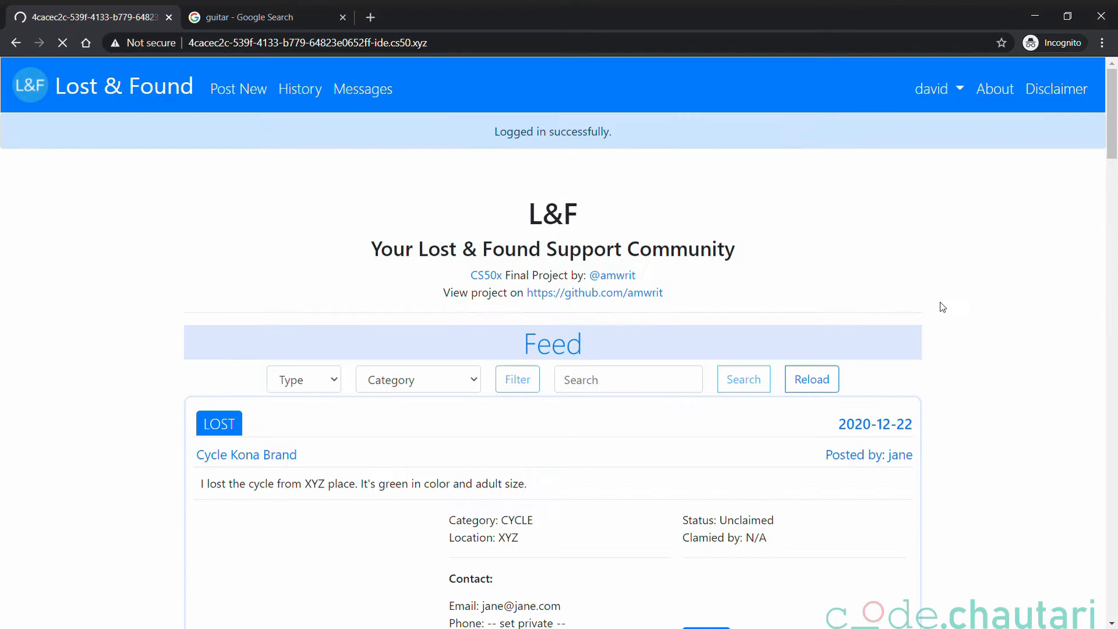
{"action": "scroll", "scroll_direction": "down", "scroll_amount": 3}
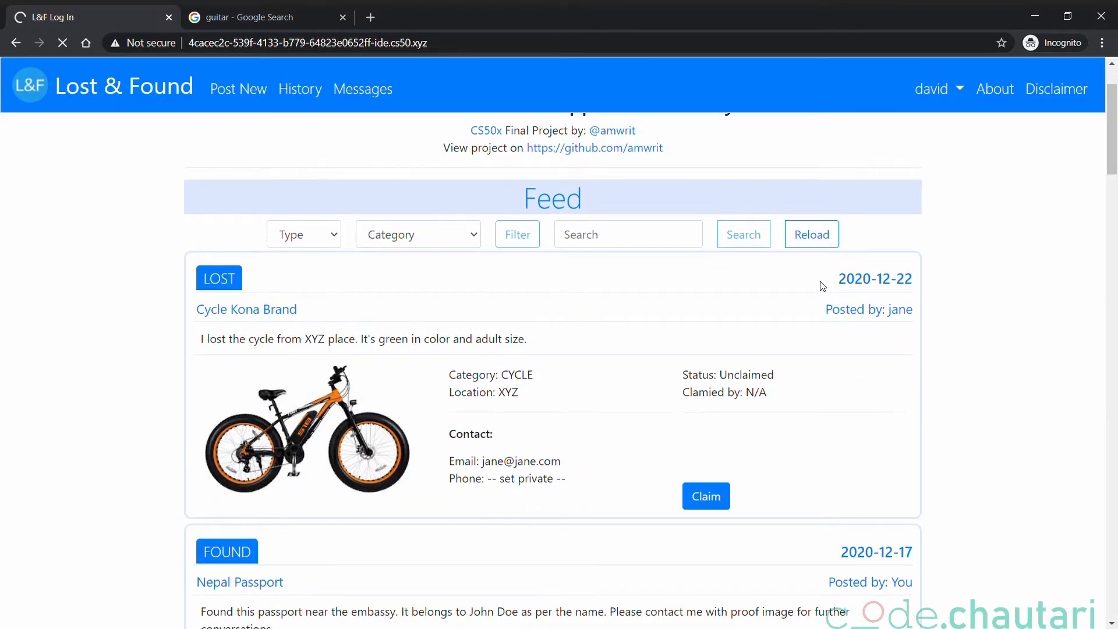
{"action": "scroll", "scroll_direction": "down", "scroll_amount": 3}
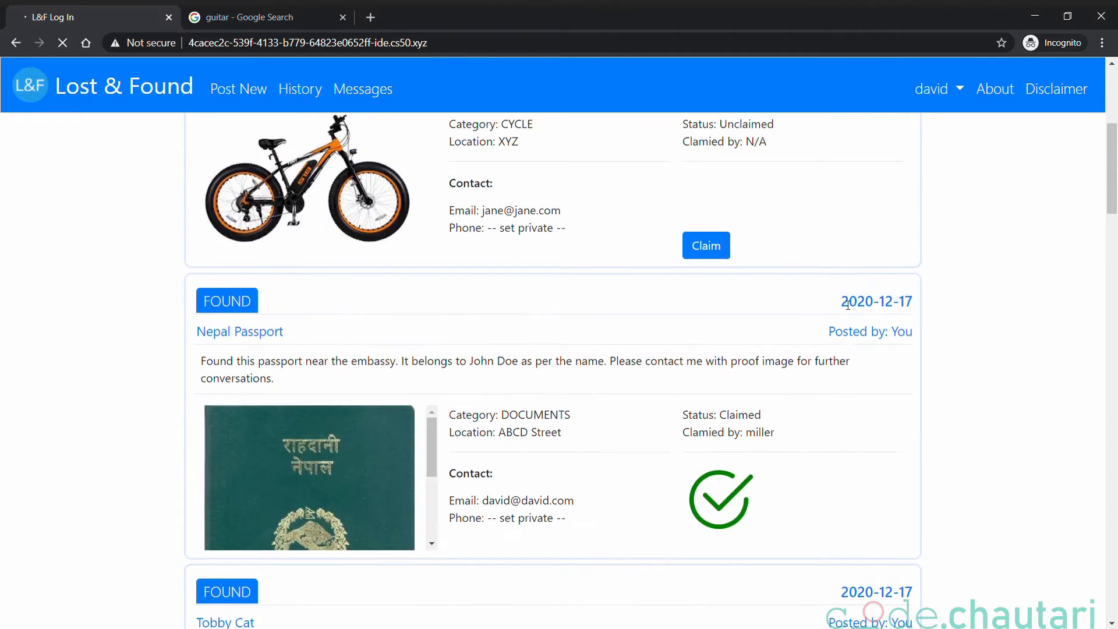
{"action": "scroll", "scroll_direction": "up", "scroll_amount": 3}
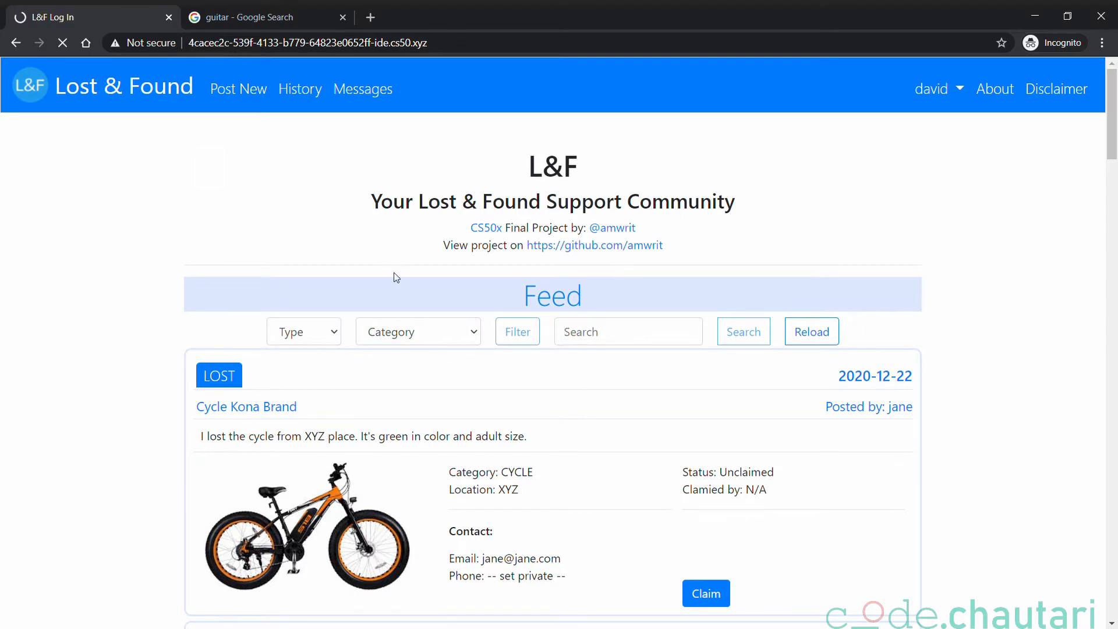
Open david's History page and scroll down to the Tobby Cat post.
{"action": "left_click", "coordinate": [299, 89]}
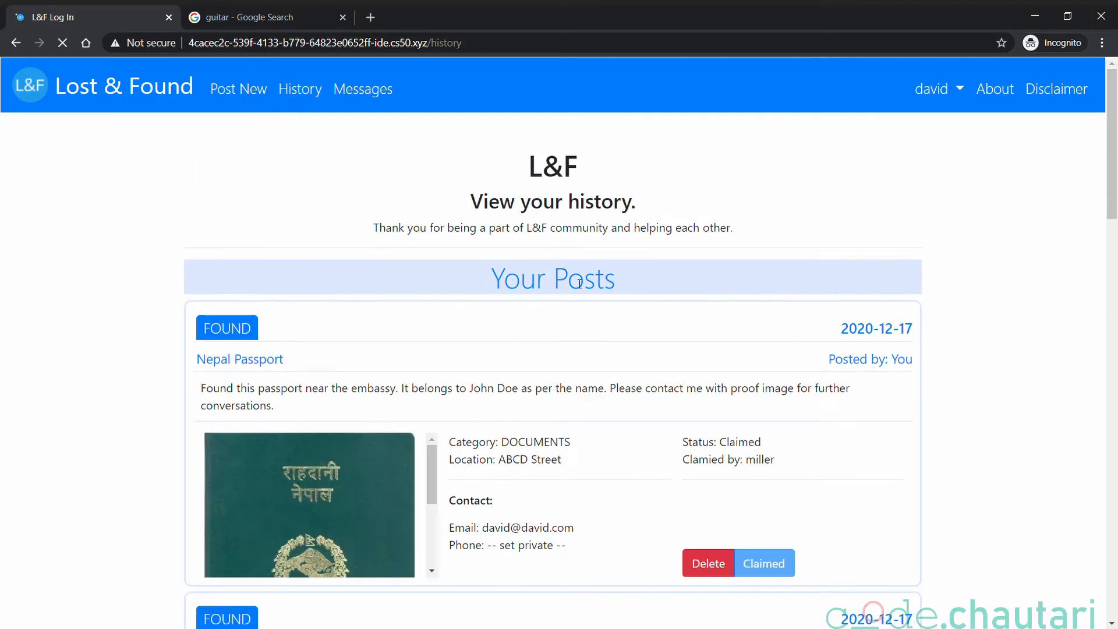
{"action": "scroll", "scroll_direction": "down", "scroll_amount": 3}
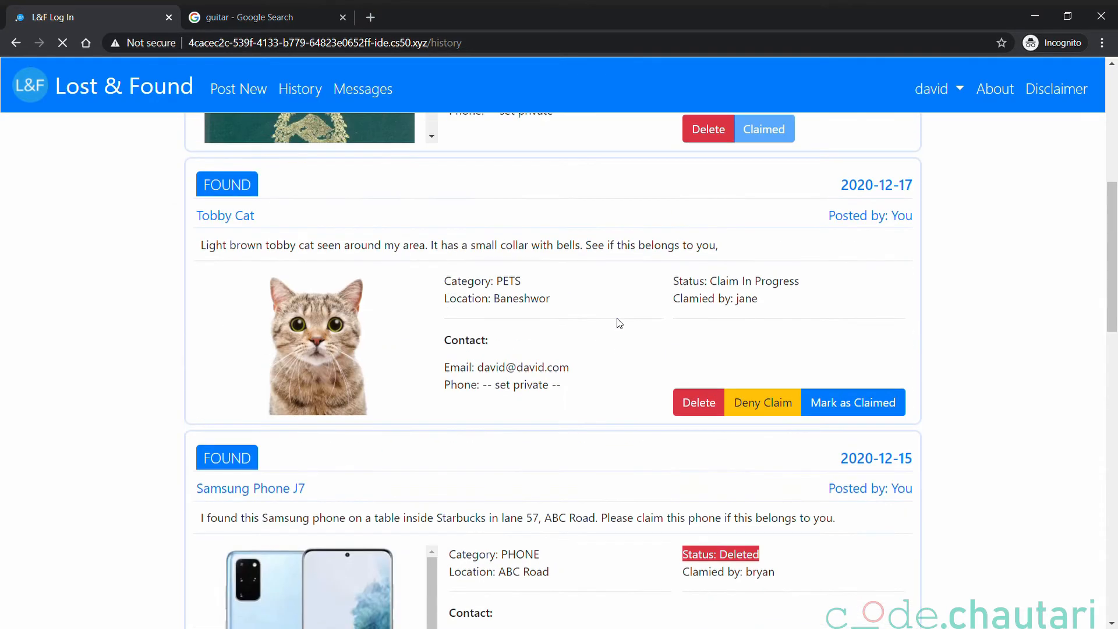
{"action": "scroll", "scroll_direction": "down", "scroll_amount": 3}
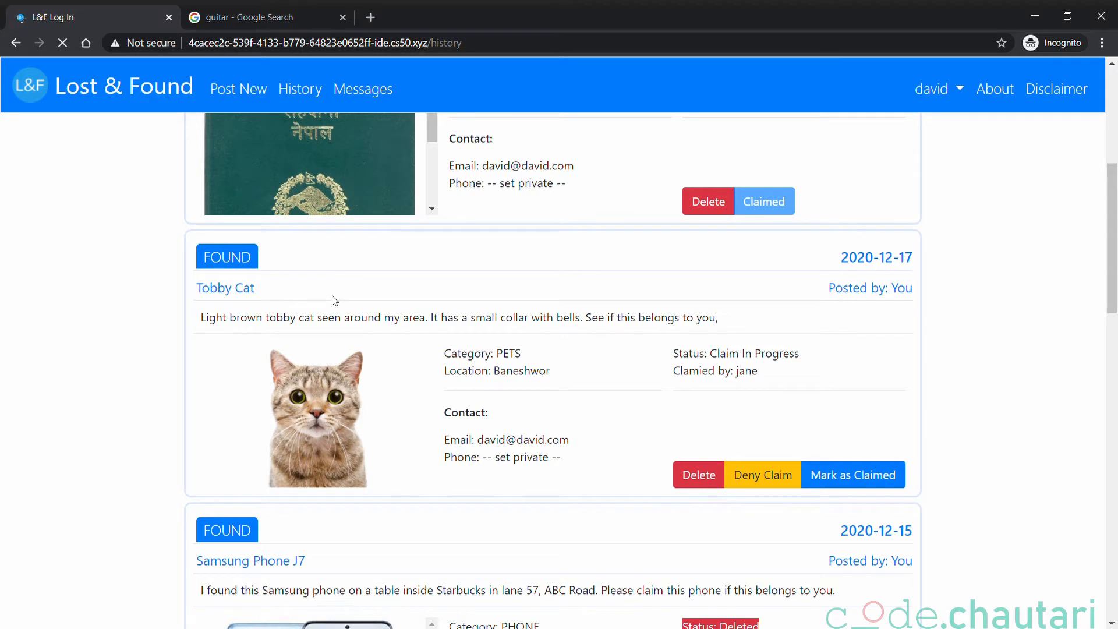
{"action": "mouse_move", "coordinate": [759, 363]}
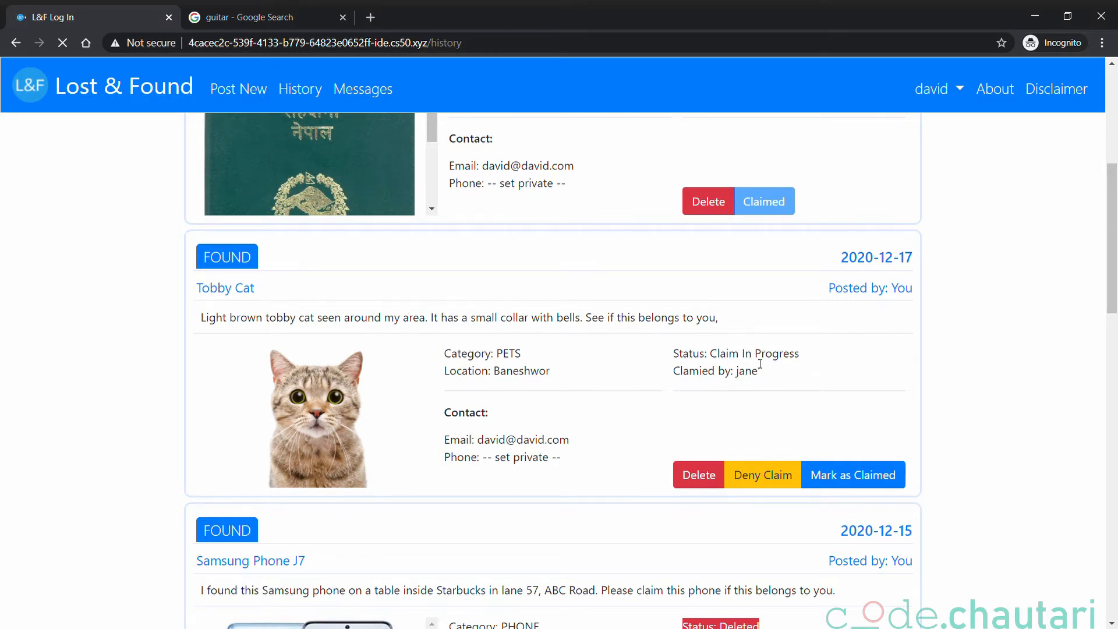
{"action": "mouse_move", "coordinate": [756, 462]}
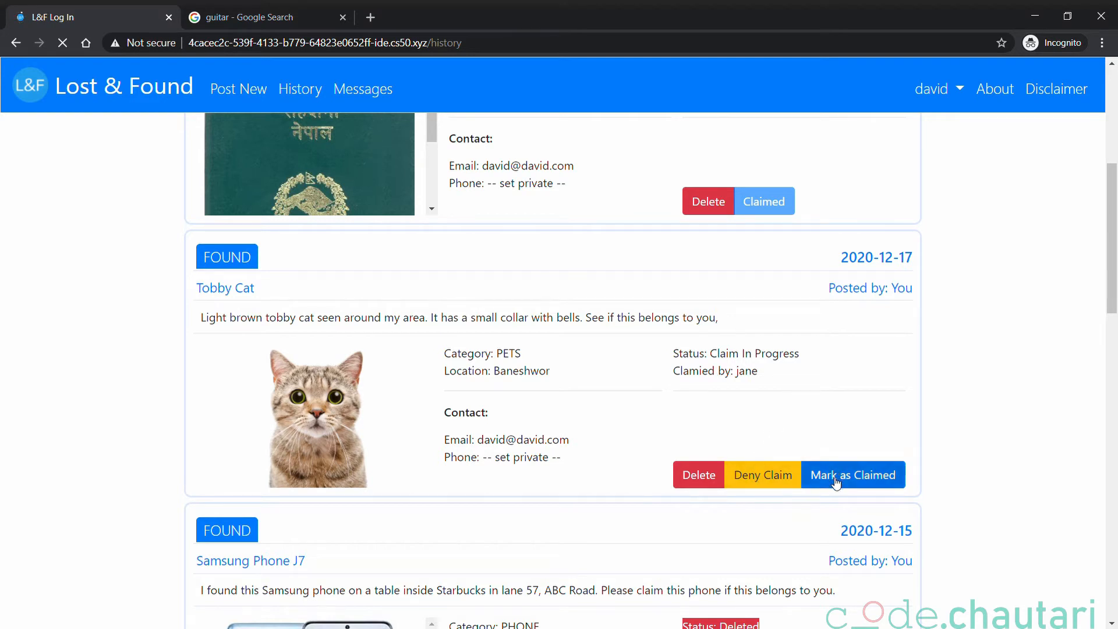
Mark the Tobby Cat post as claimed by jane and scroll back up.
{"action": "left_click", "coordinate": [853, 475]}
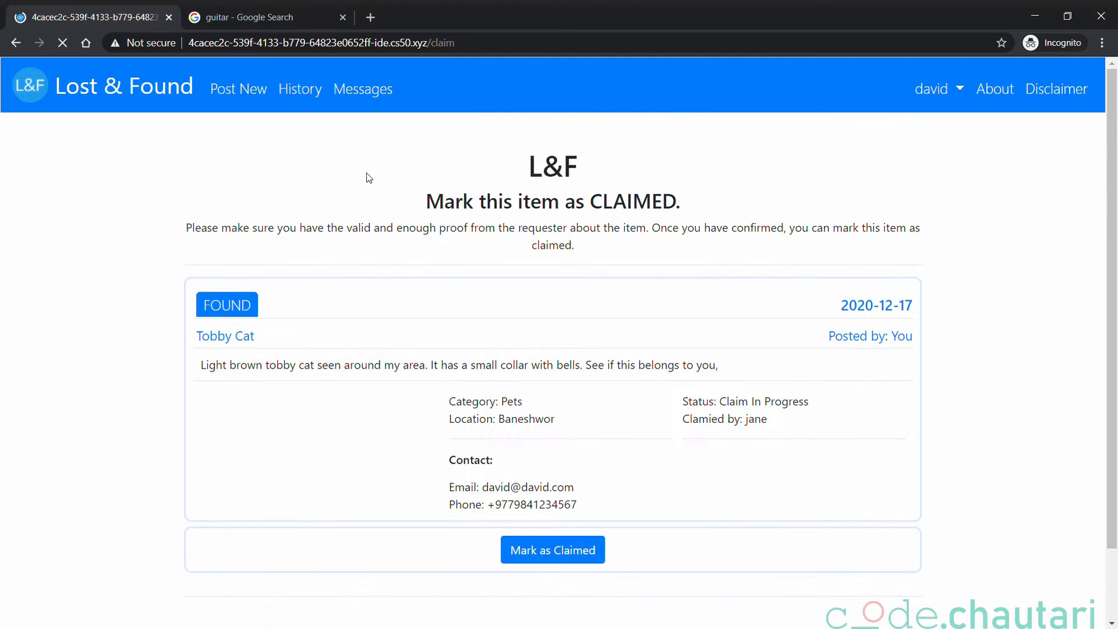
{"action": "left_click", "coordinate": [552, 549]}
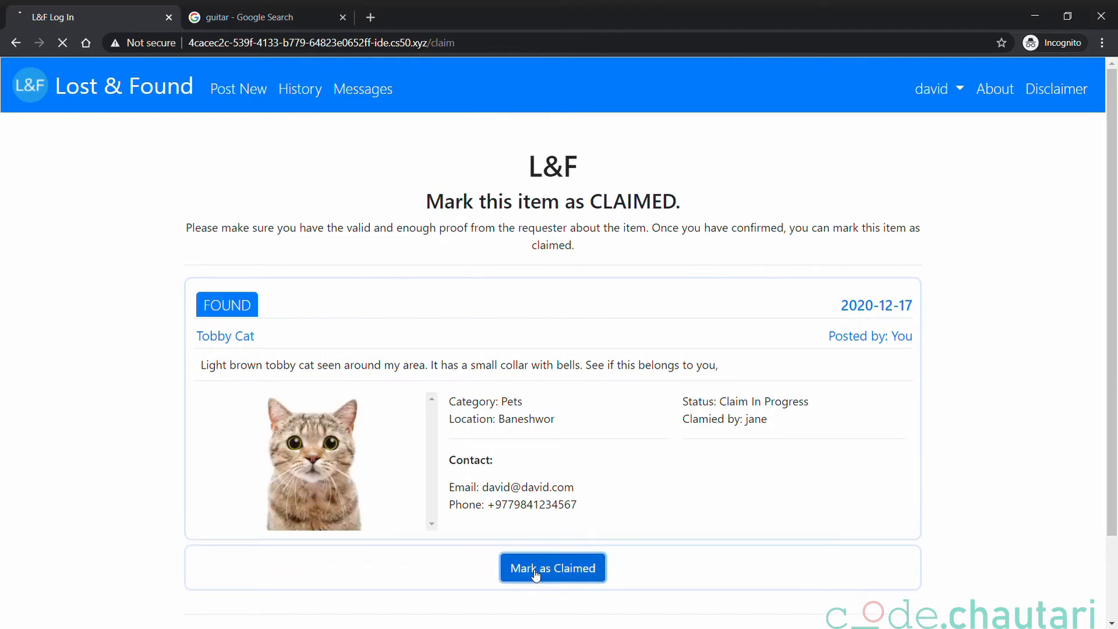
{"action": "left_click", "coordinate": [552, 568]}
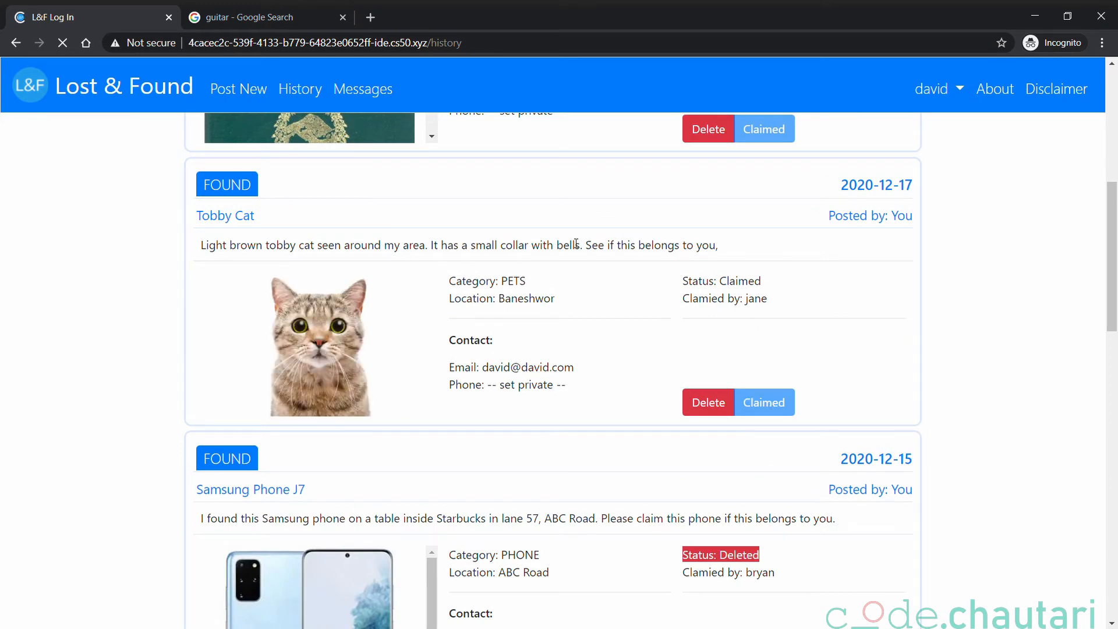
{"action": "scroll", "scroll_direction": "up", "scroll_amount": 3}
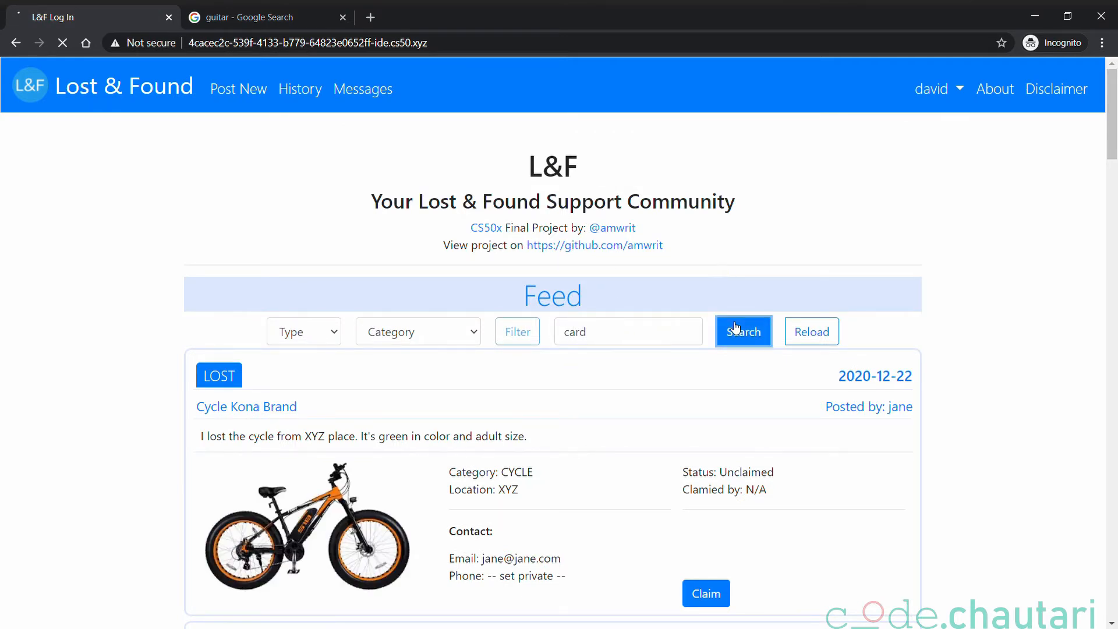
Search the feed for 'card' and open the claim form for emma's Visa Debit Card.
{"action": "left_click", "coordinate": [744, 331]}
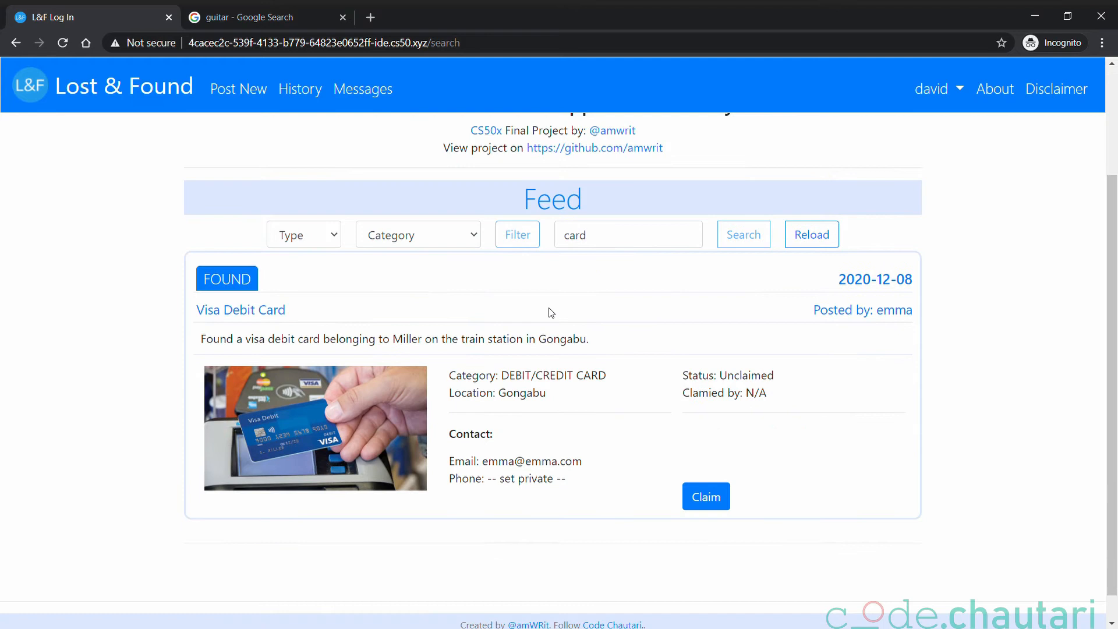
{"action": "mouse_move", "coordinate": [394, 315]}
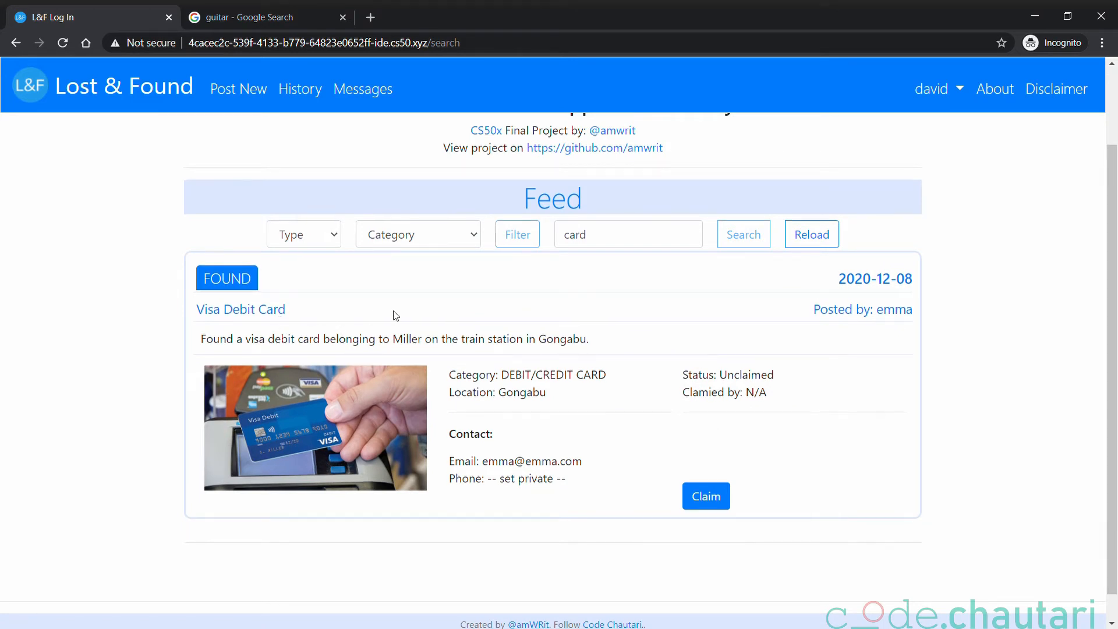
{"action": "mouse_move", "coordinate": [636, 381]}
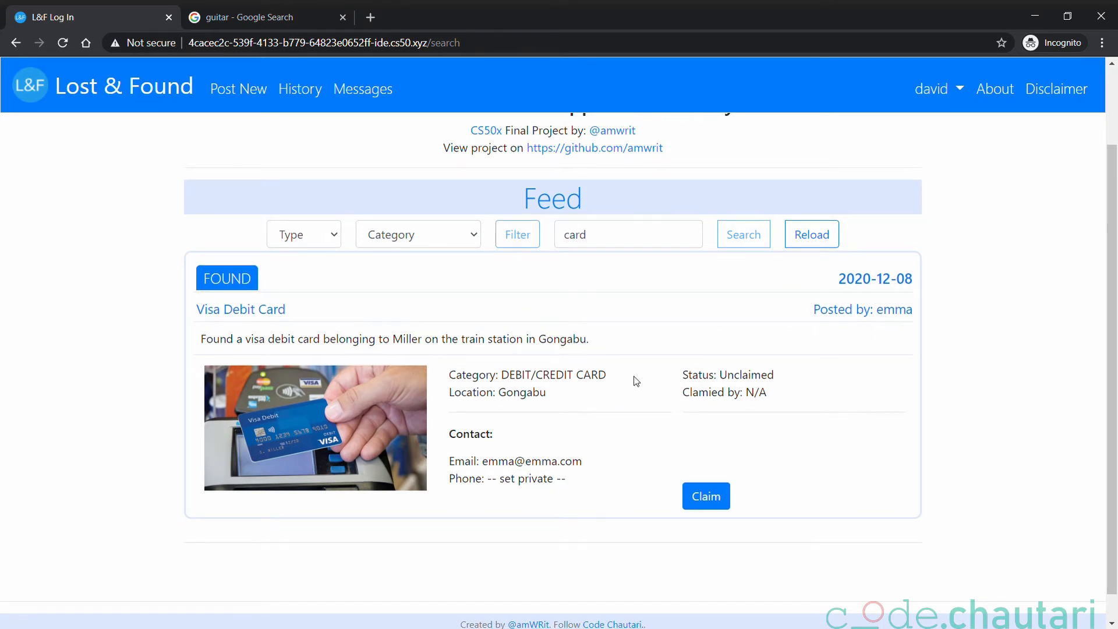
{"action": "left_click", "coordinate": [705, 496]}
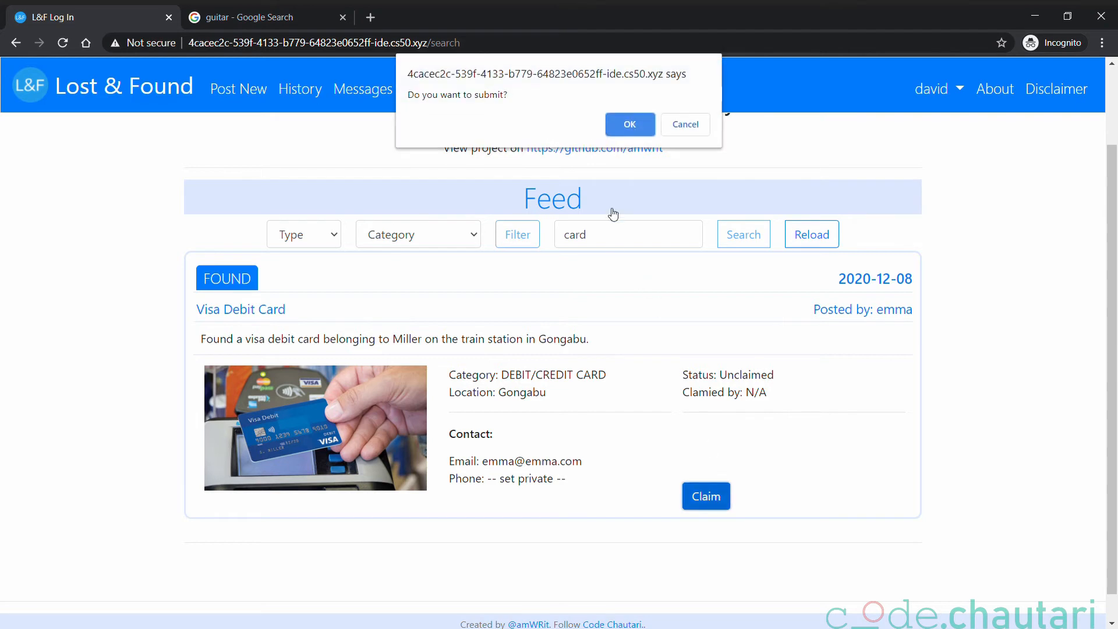
{"action": "left_click", "coordinate": [628, 124]}
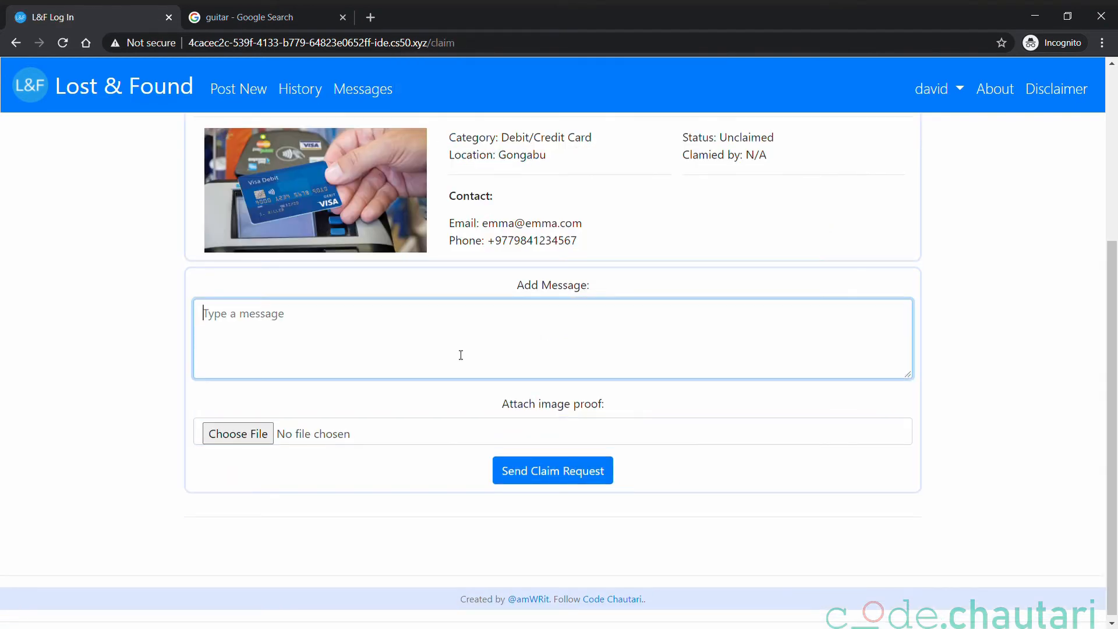
{"action": "mouse_move", "coordinate": [440, 399]}
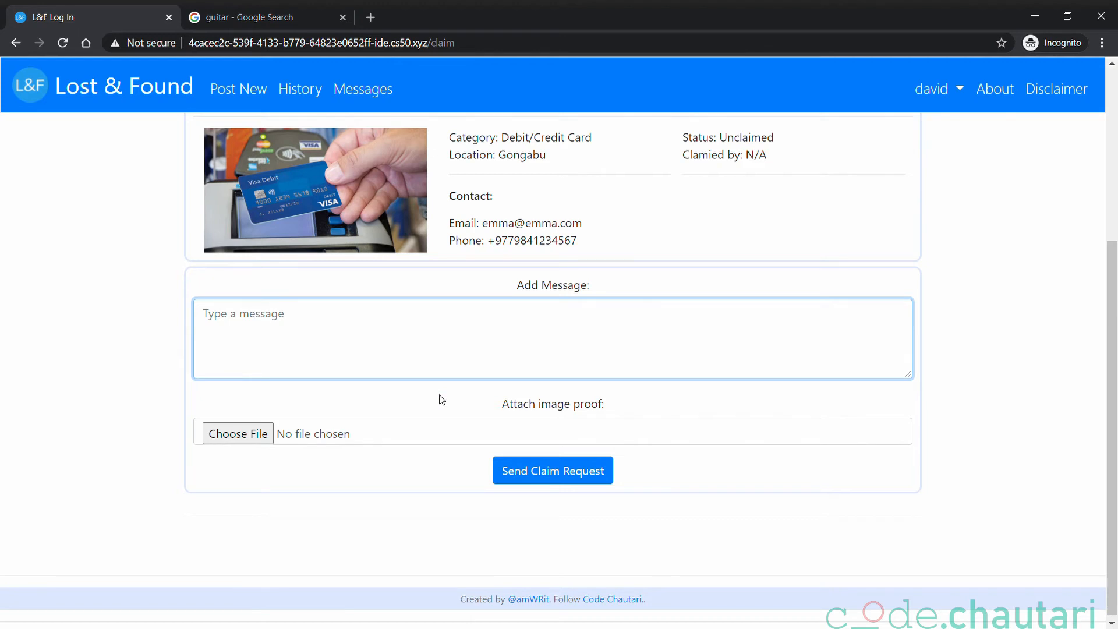
Send the Visa Debit Card claim with message 'Hi Emma' and debit-cards-800x450.jpg as proof.
{"action": "type", "text": "Hi Emma"}
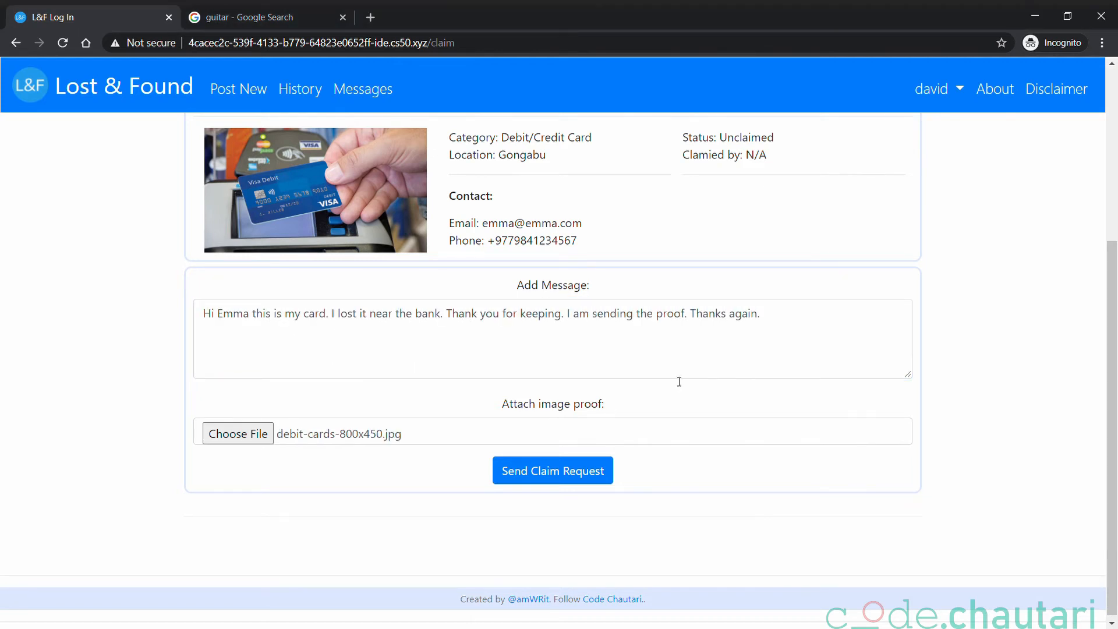
{"action": "mouse_move", "coordinate": [523, 430]}
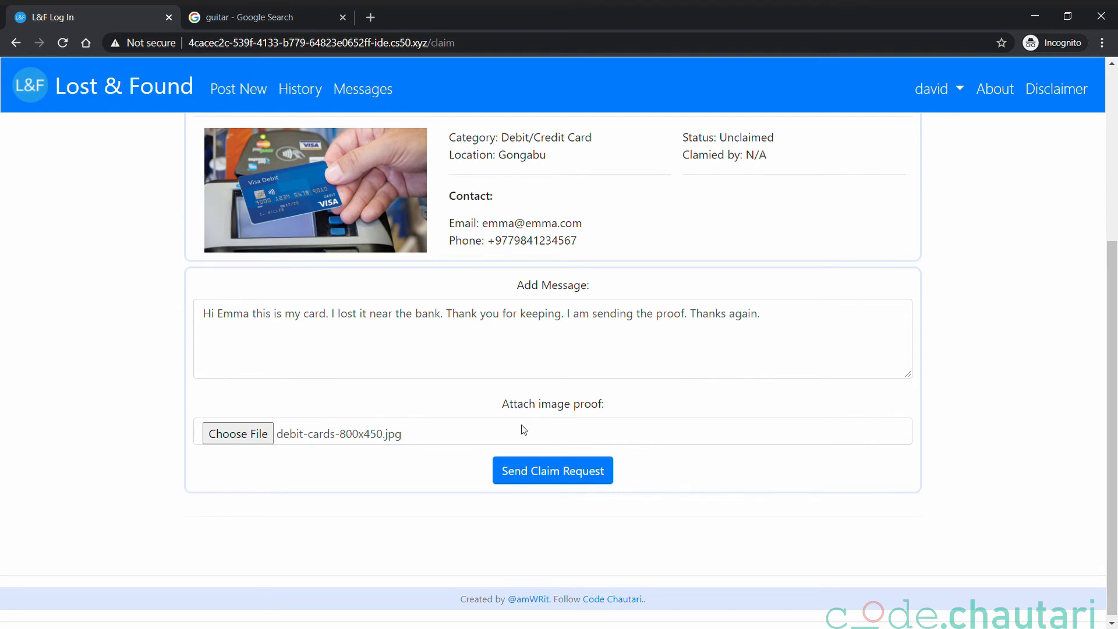
{"action": "left_click", "coordinate": [552, 470]}
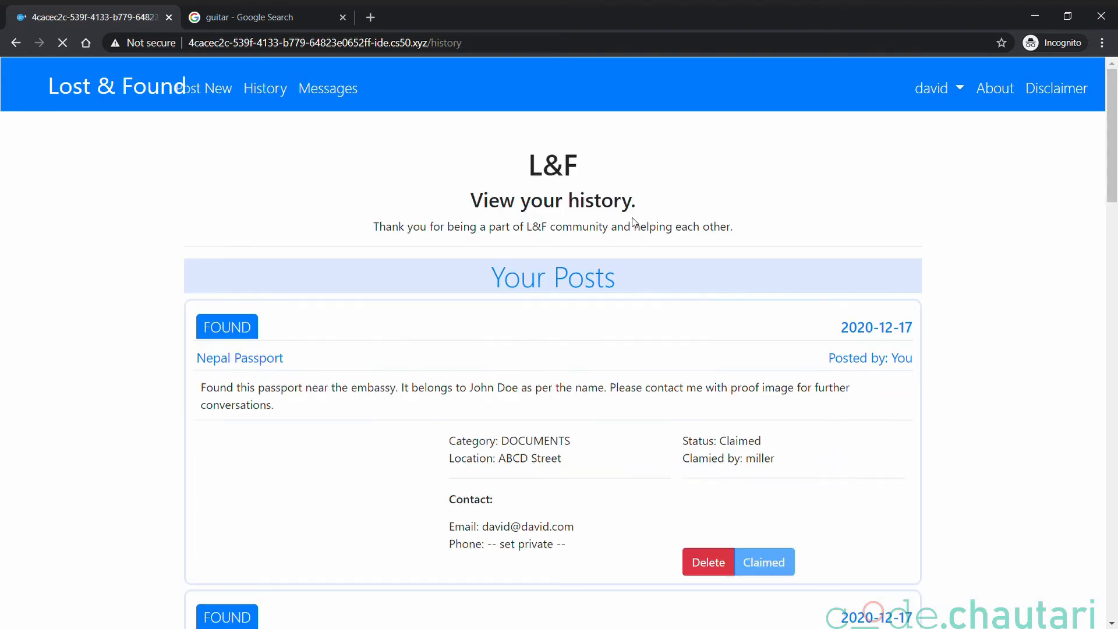
Confirm the Visa Debit Card claim shows Claim In Progress, then open the Post New form.
{"action": "scroll", "scroll_direction": "down", "scroll_amount": 3}
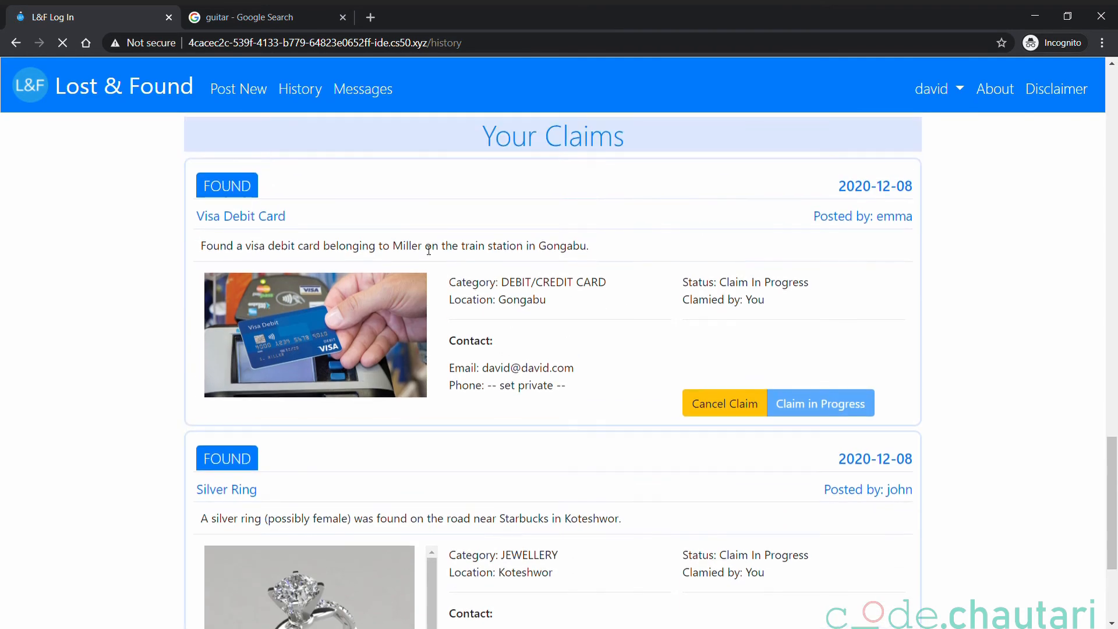
{"action": "scroll", "scroll_direction": "down", "scroll_amount": 3}
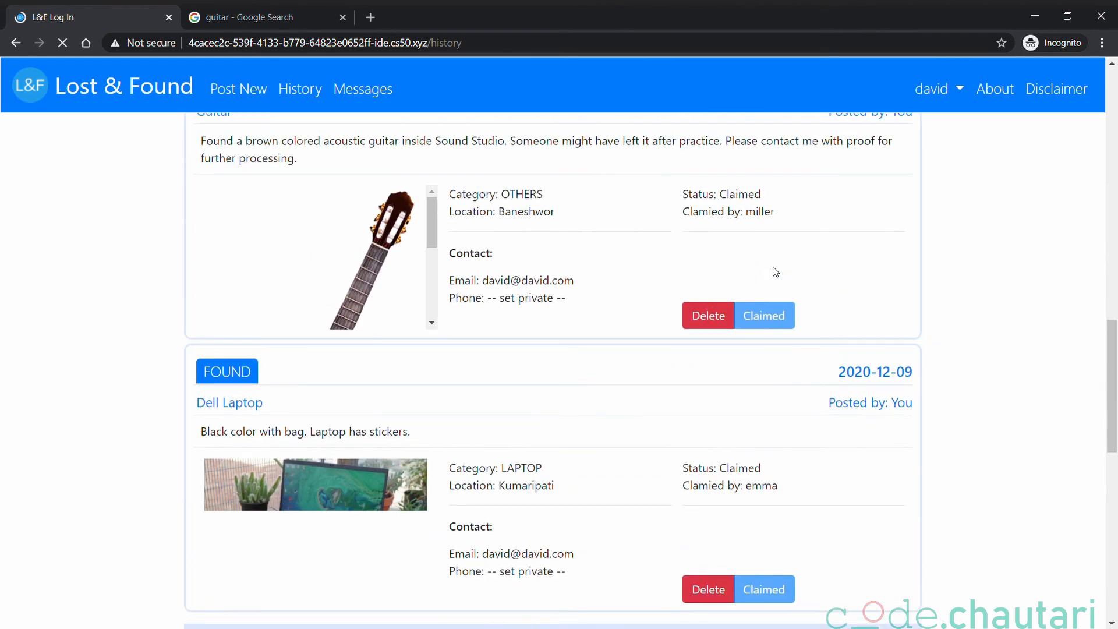
{"action": "left_click", "coordinate": [238, 89]}
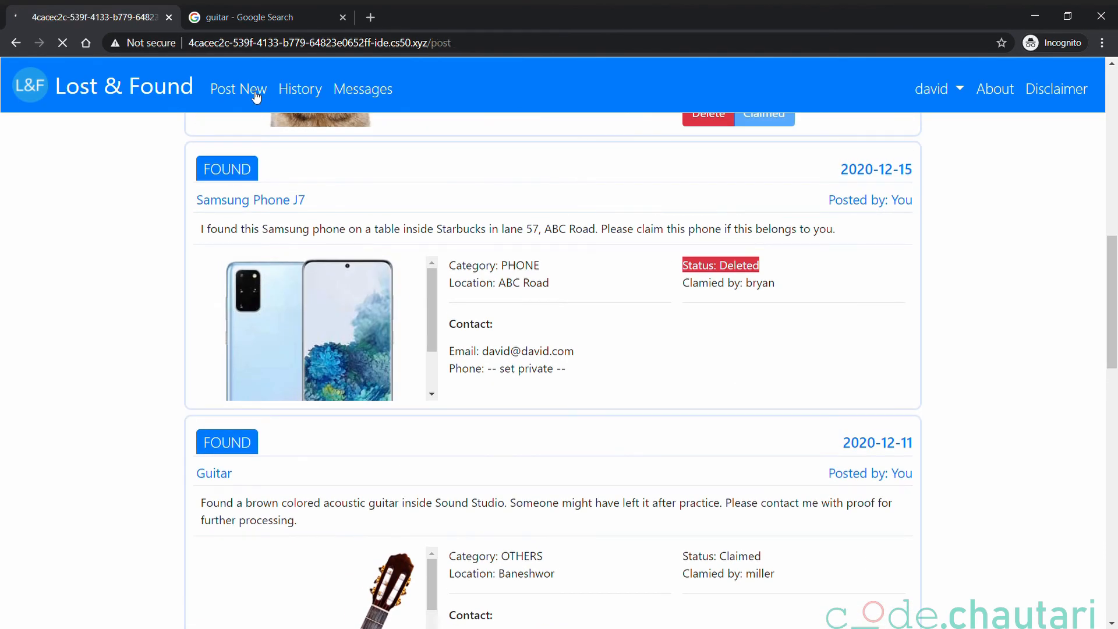
{"action": "left_click", "coordinate": [238, 88]}
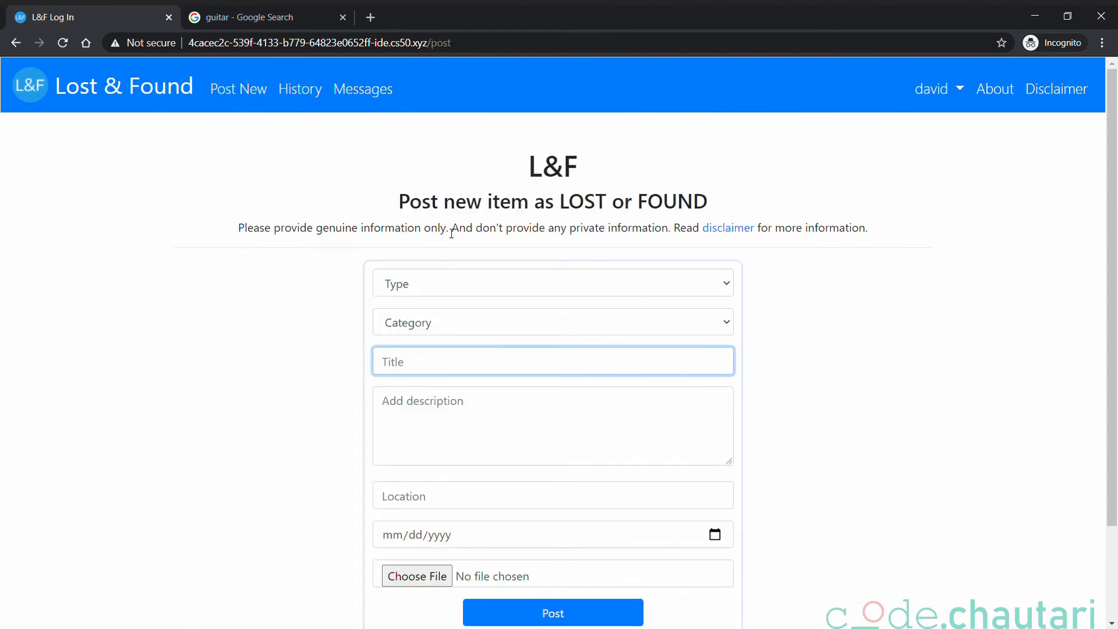
{"action": "scroll", "scroll_direction": "up", "scroll_amount": 3}
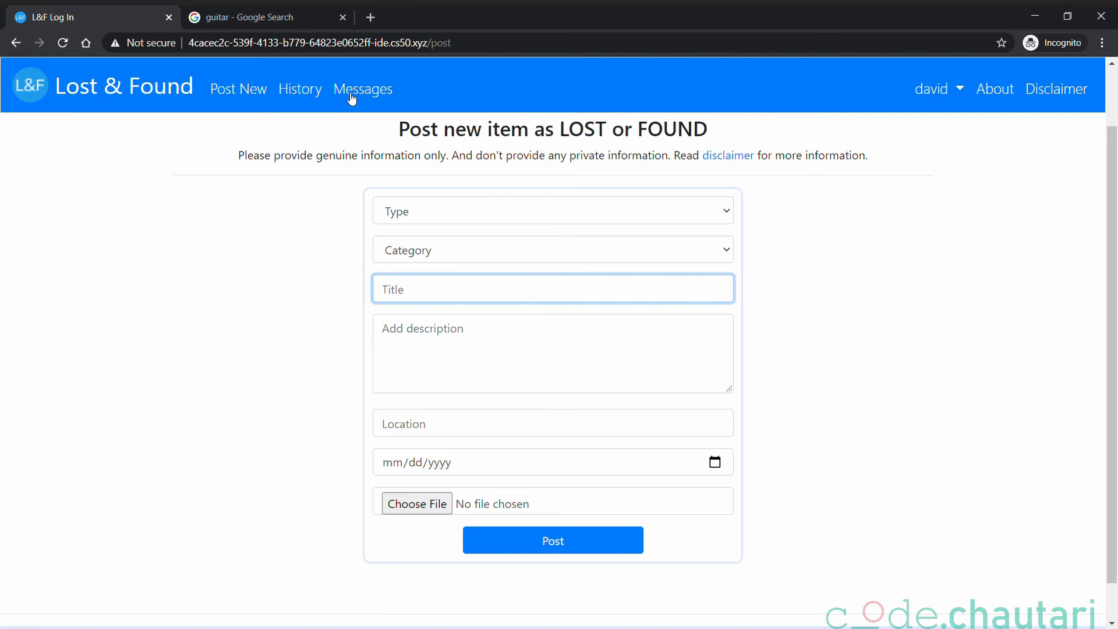
Scroll through Messages: claim requests from jane and miller, plus the Silver Ring request.
{"action": "left_click", "coordinate": [362, 89]}
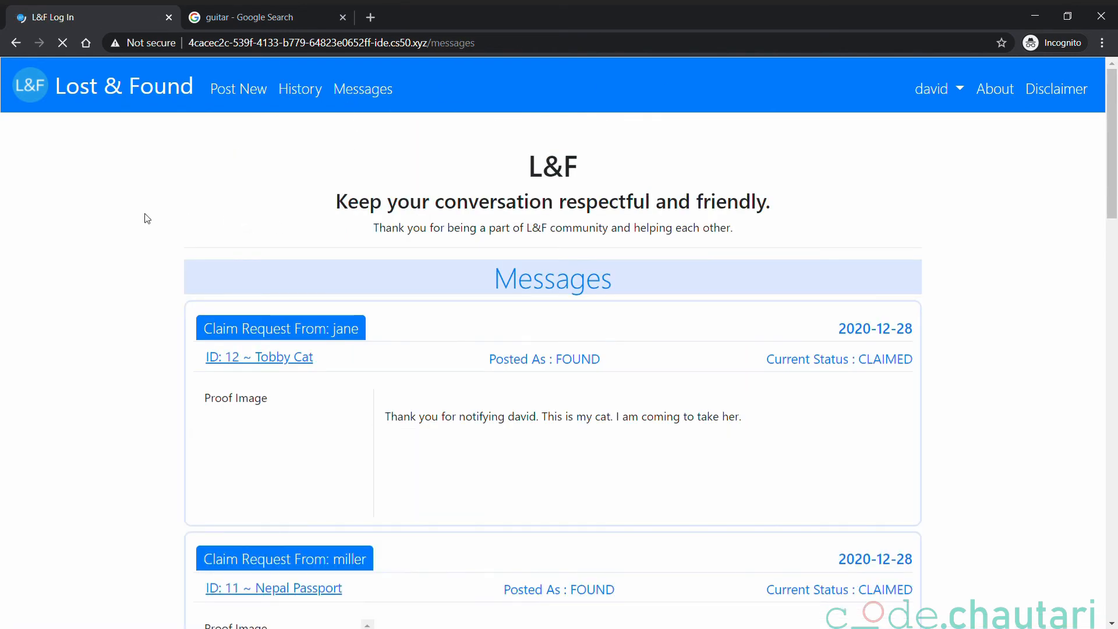
{"action": "scroll", "scroll_direction": "down", "scroll_amount": 3}
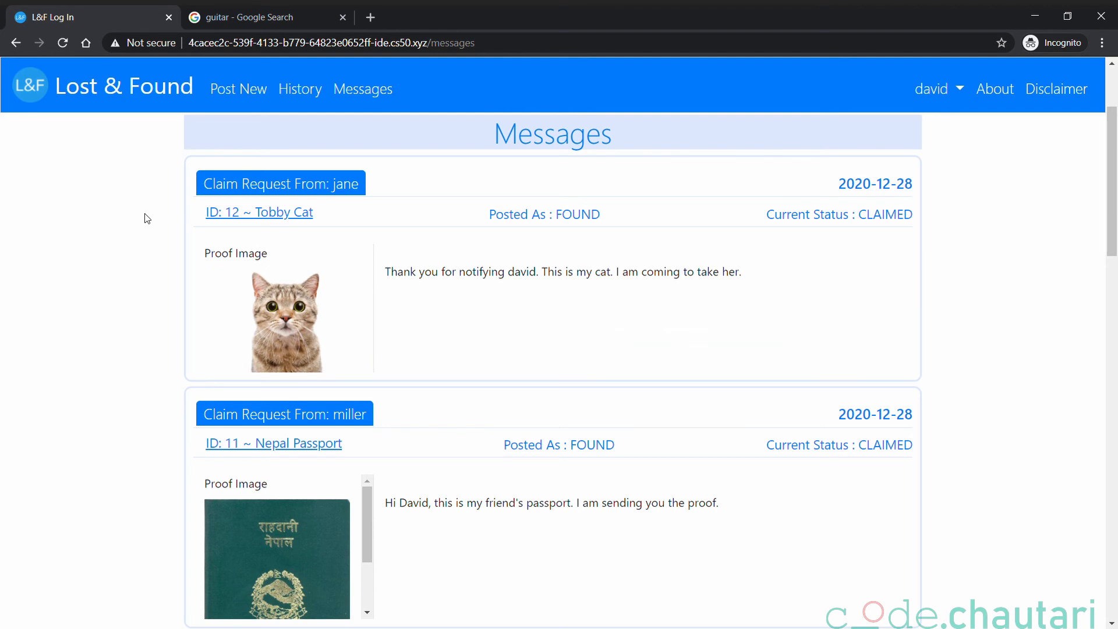
{"action": "scroll", "scroll_direction": "up", "scroll_amount": 3}
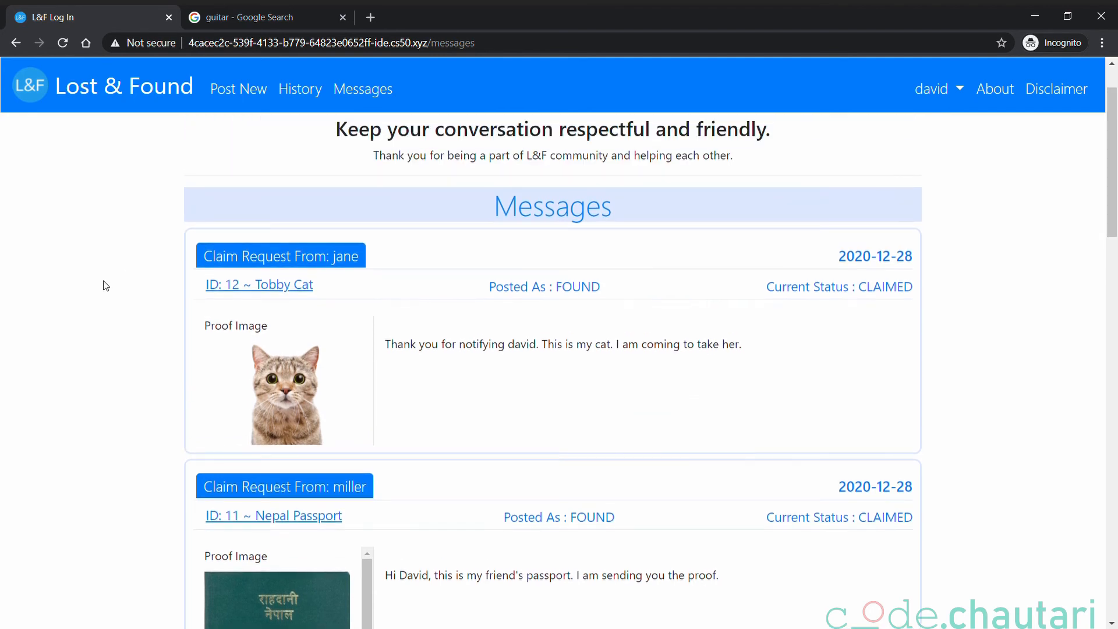
{"action": "scroll", "scroll_direction": "down", "scroll_amount": 3}
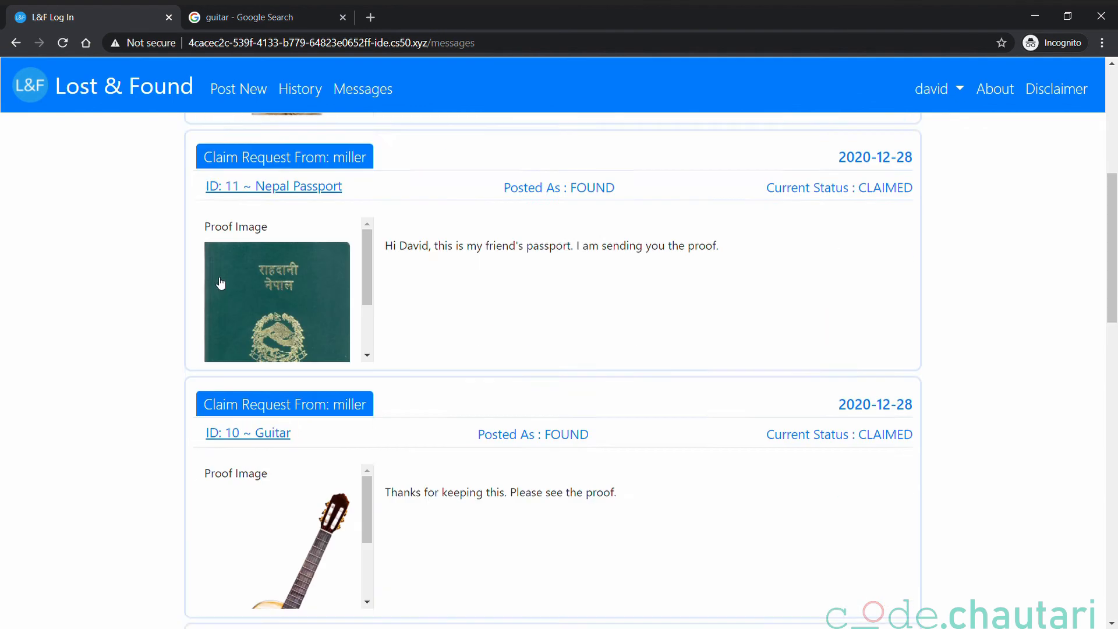
{"action": "scroll", "scroll_direction": "down", "scroll_amount": 3}
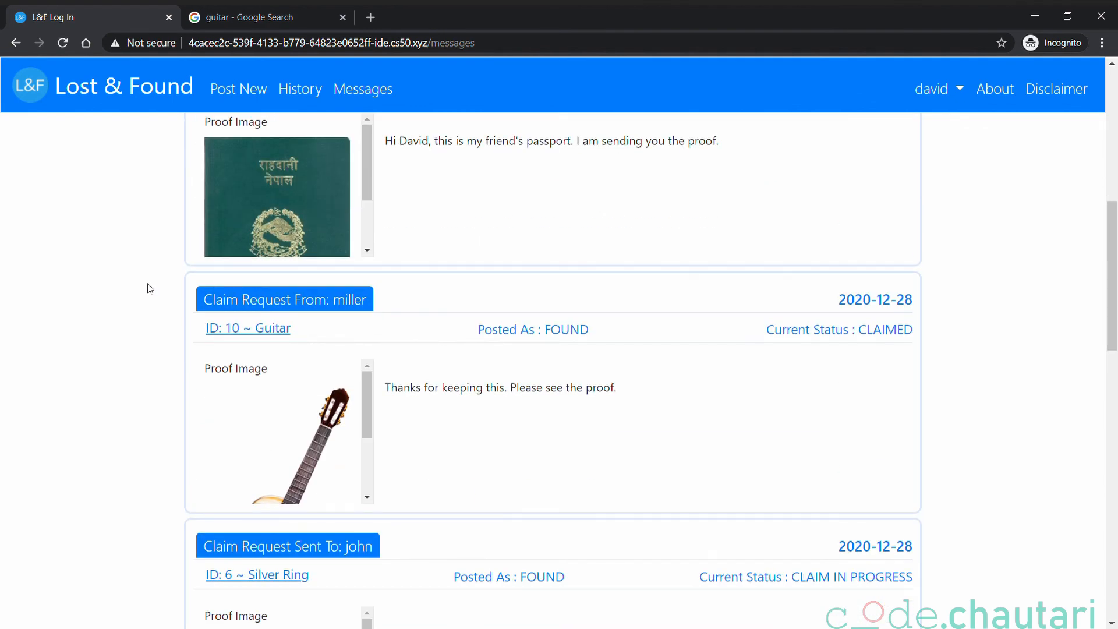